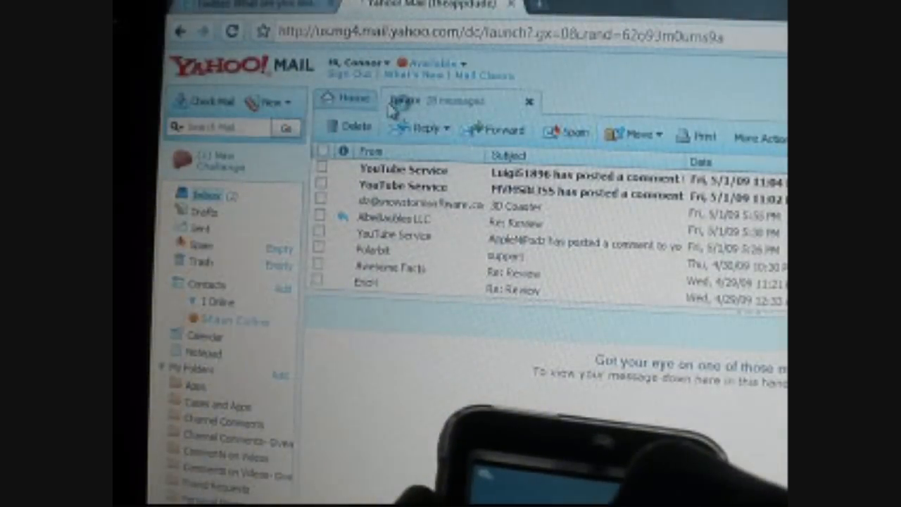
Open the older YouTube comment notification, then the newest one in the reading pane
click(422, 188)
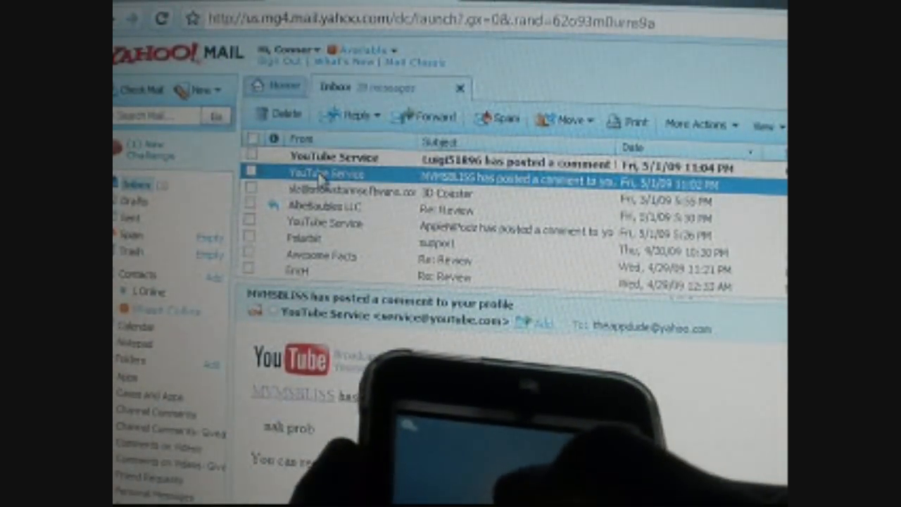
click(338, 158)
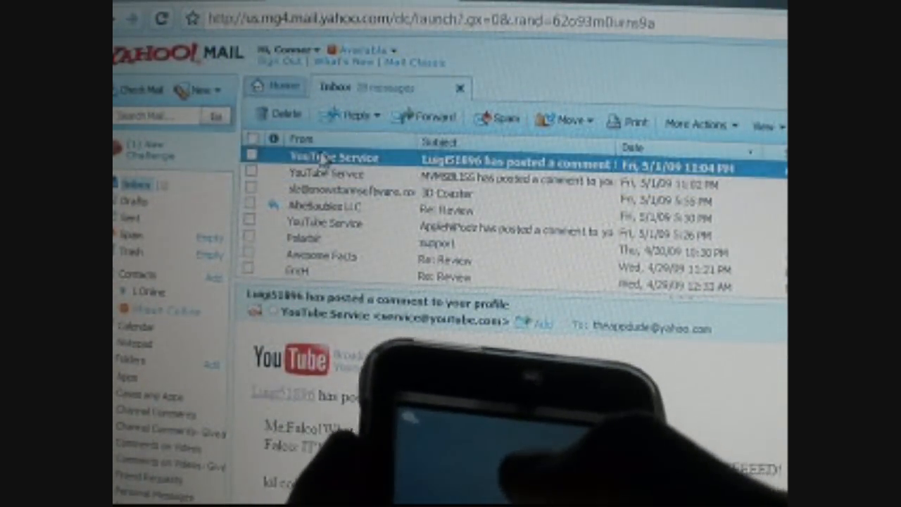